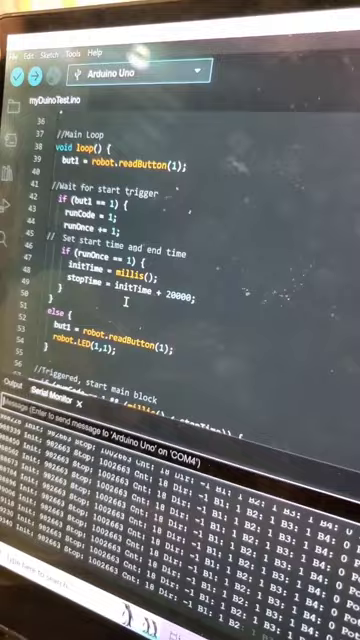
scroll(down, 3)
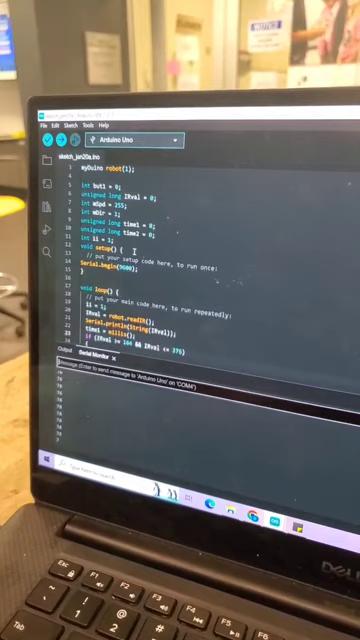
scroll(down, 3)
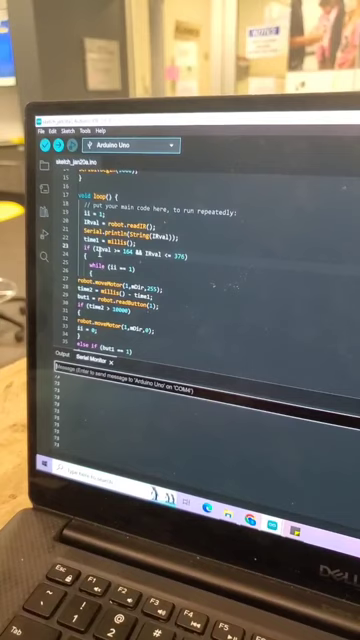